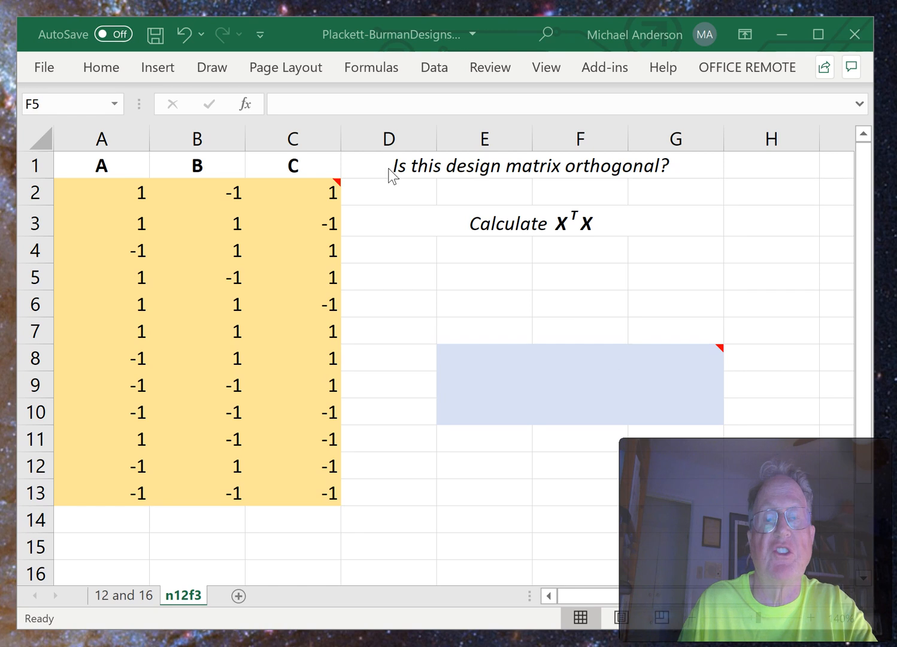
mouse_move(381, 258)
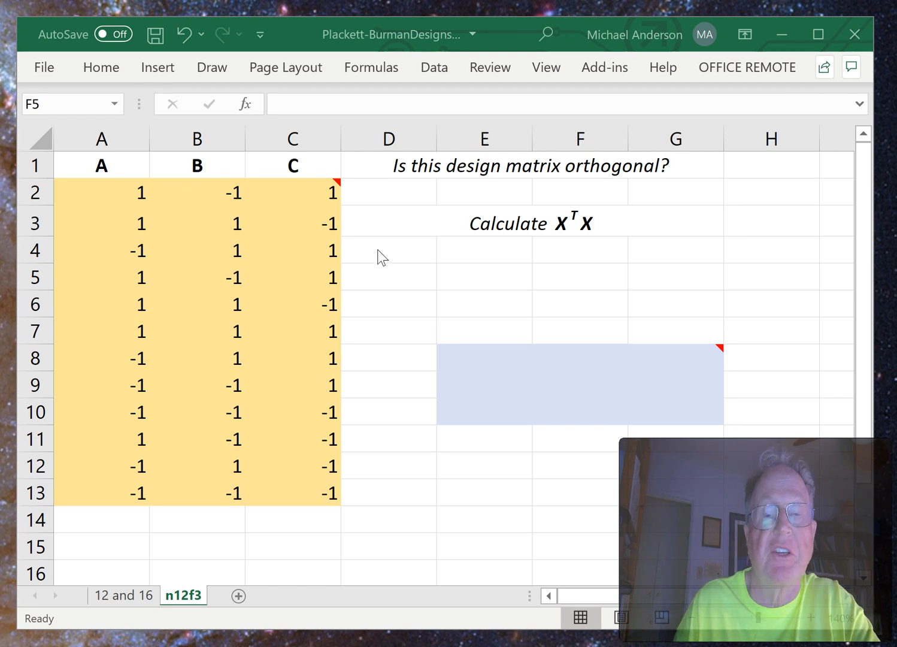
mouse_move(403, 310)
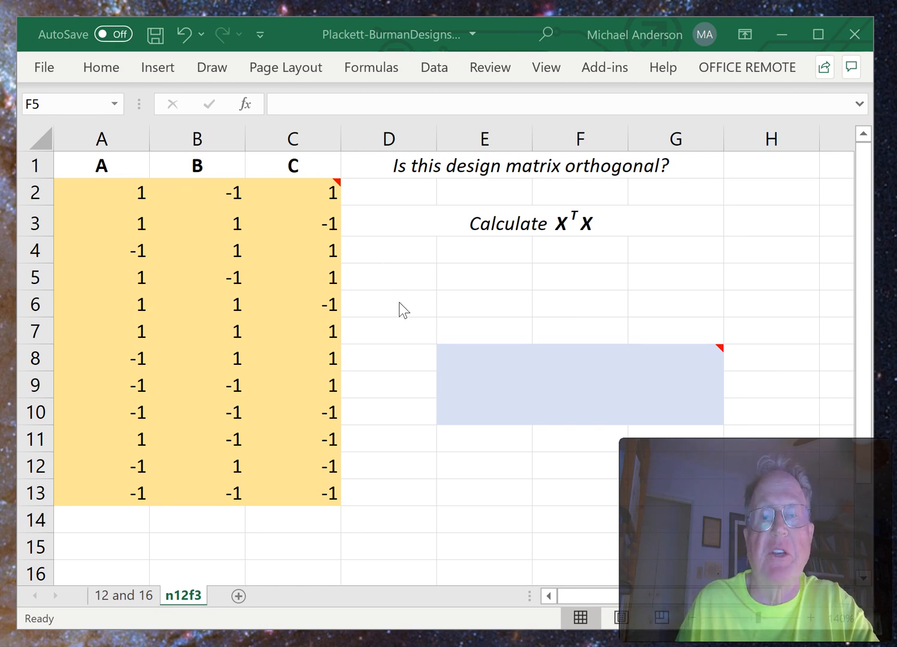
mouse_move(381, 378)
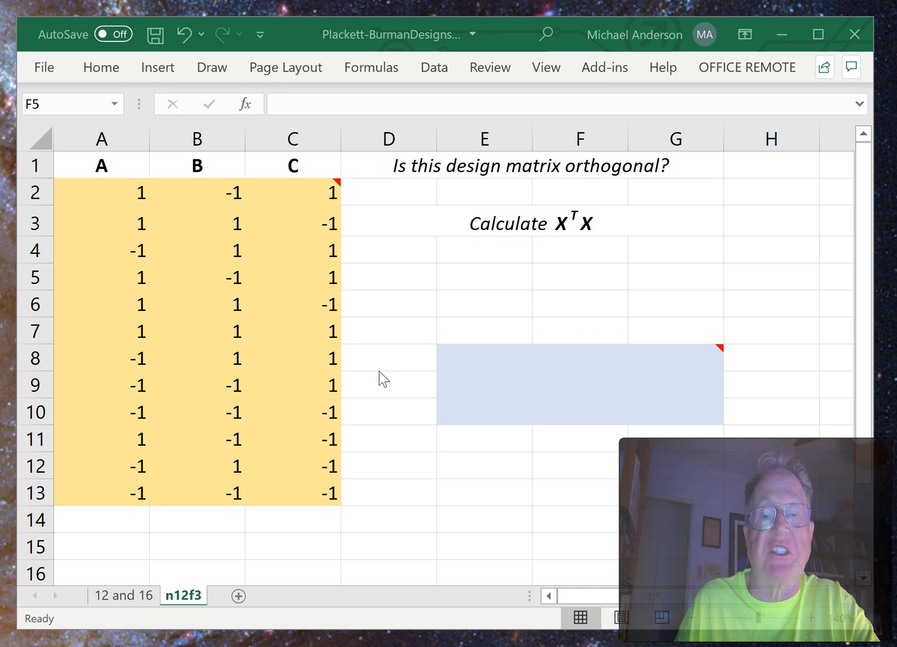
mouse_move(415, 301)
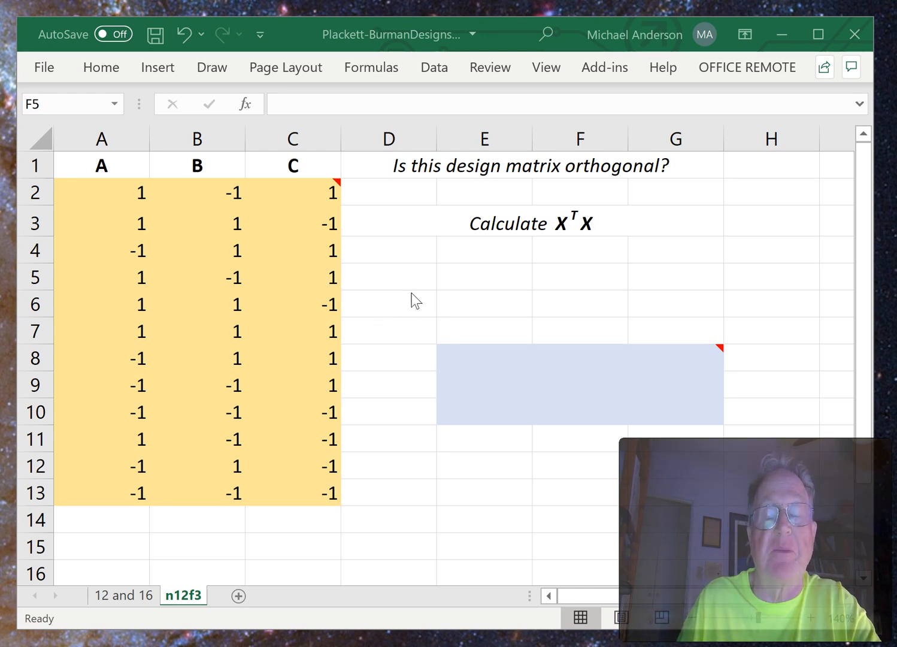
mouse_move(384, 229)
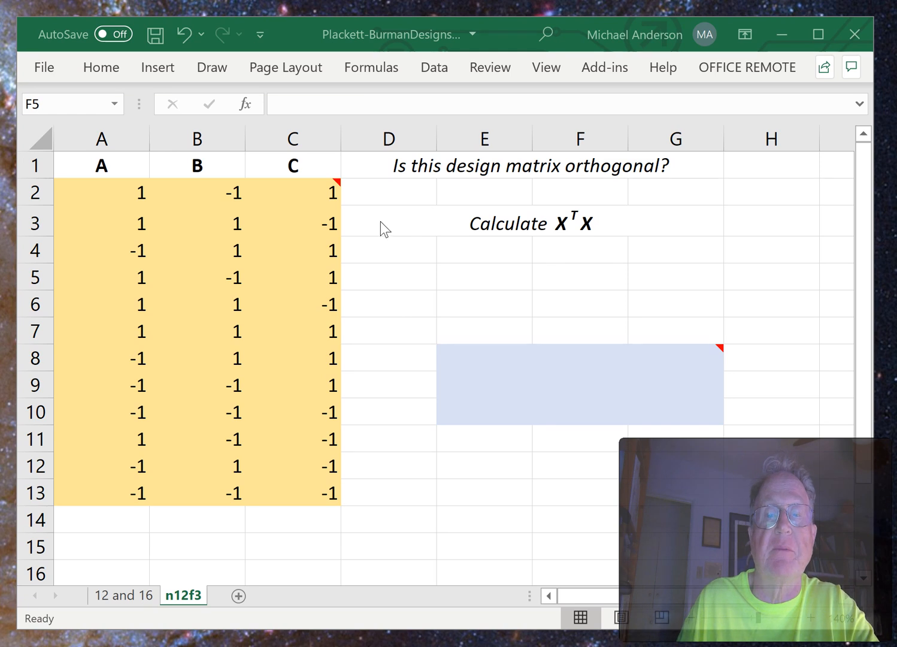
mouse_move(122, 217)
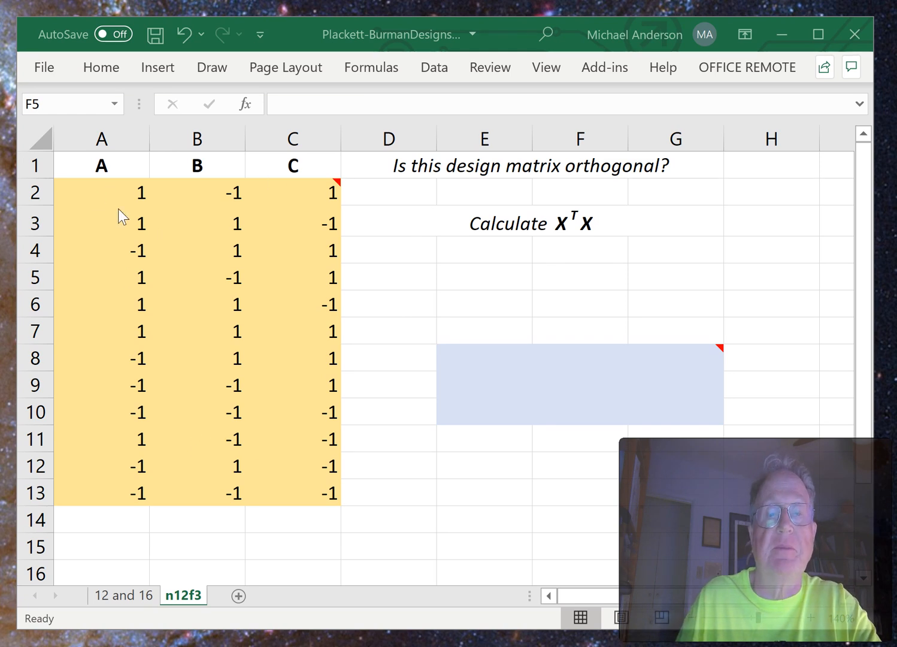
mouse_move(121, 198)
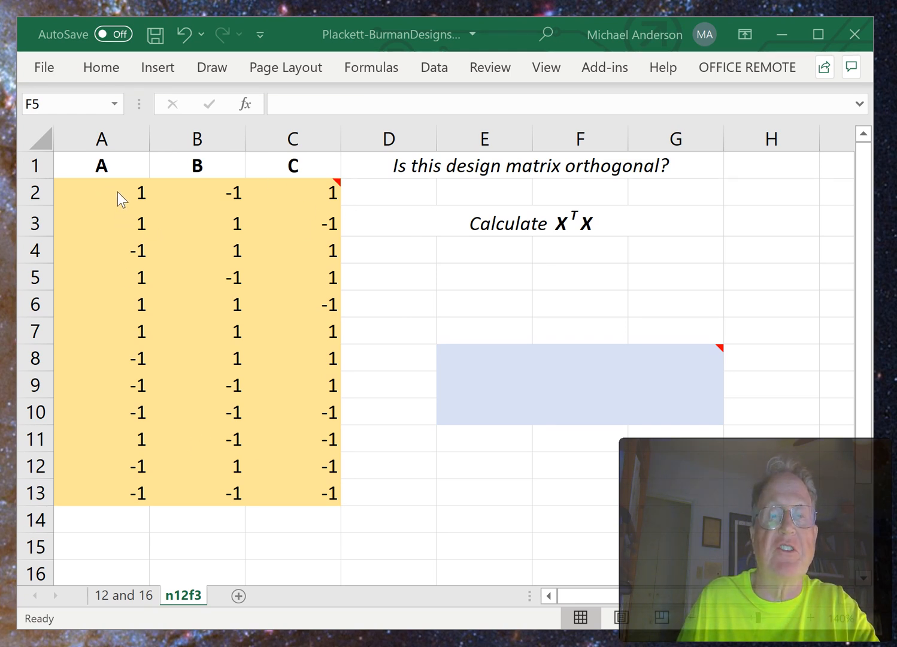
- Highlight design matrix X, then select the 3×3 block E8:G10 to hold the result
click(579, 276)
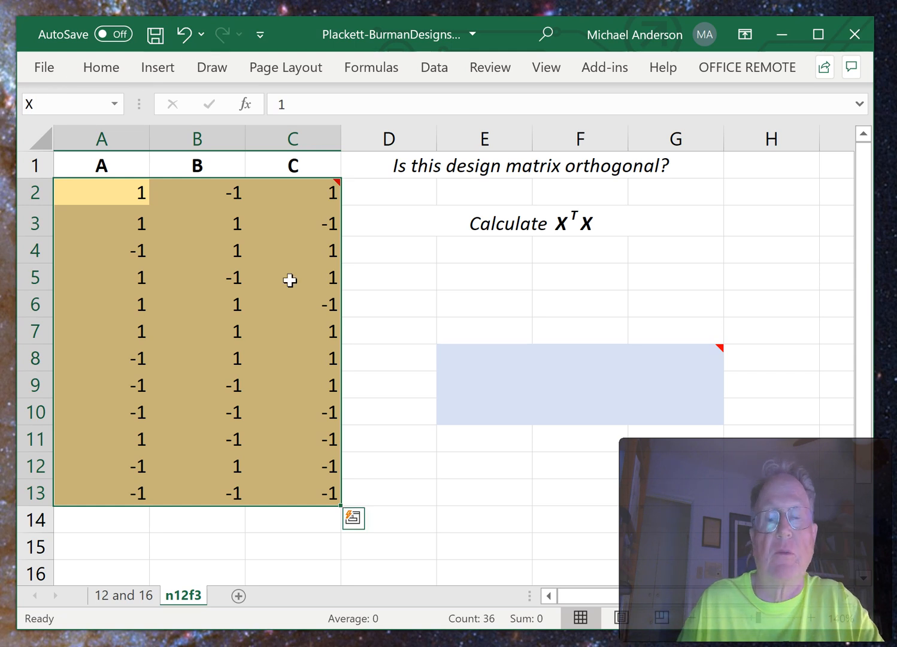
click(388, 251)
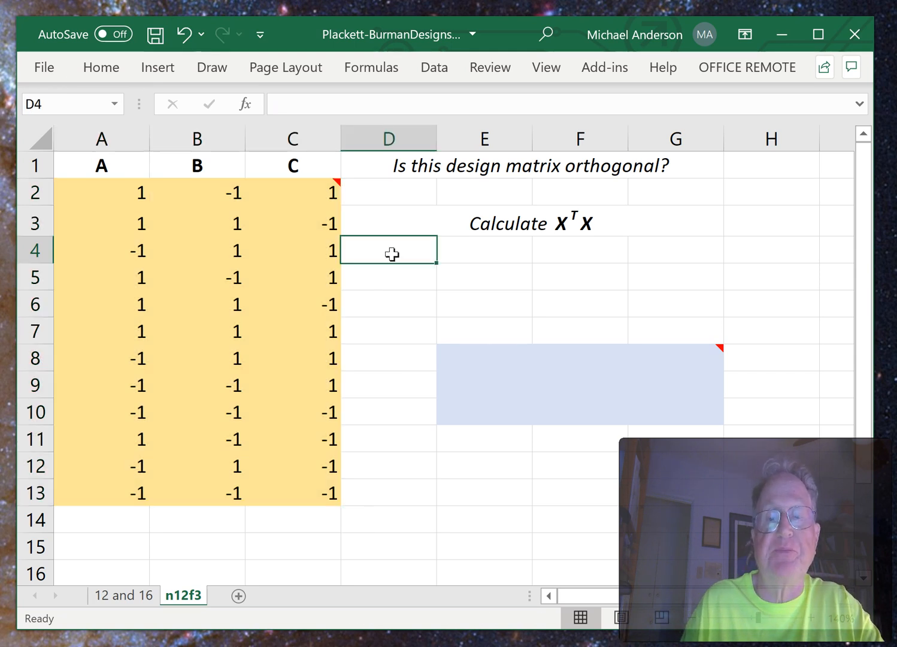
mouse_move(465, 310)
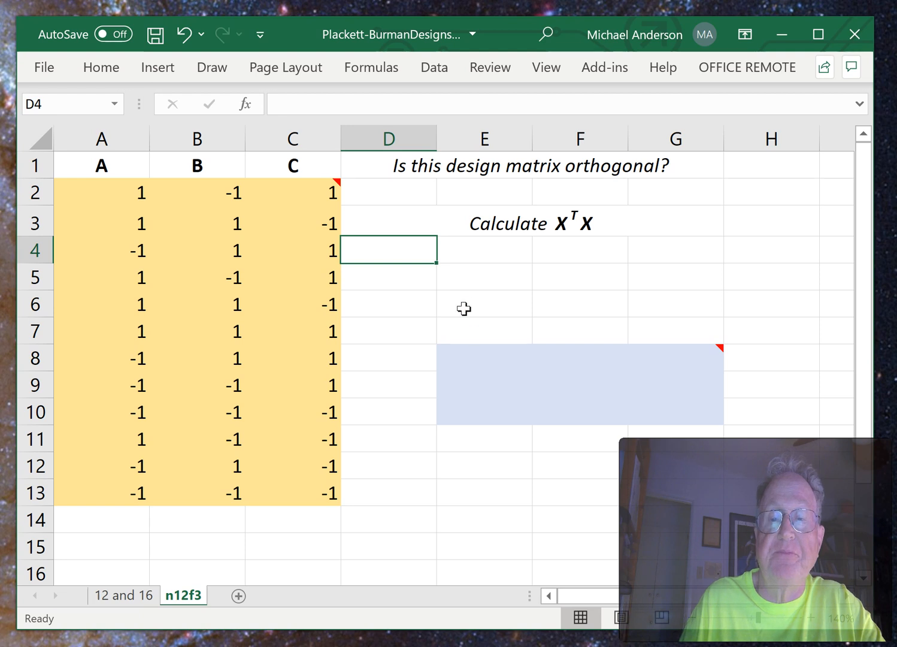
mouse_move(295, 353)
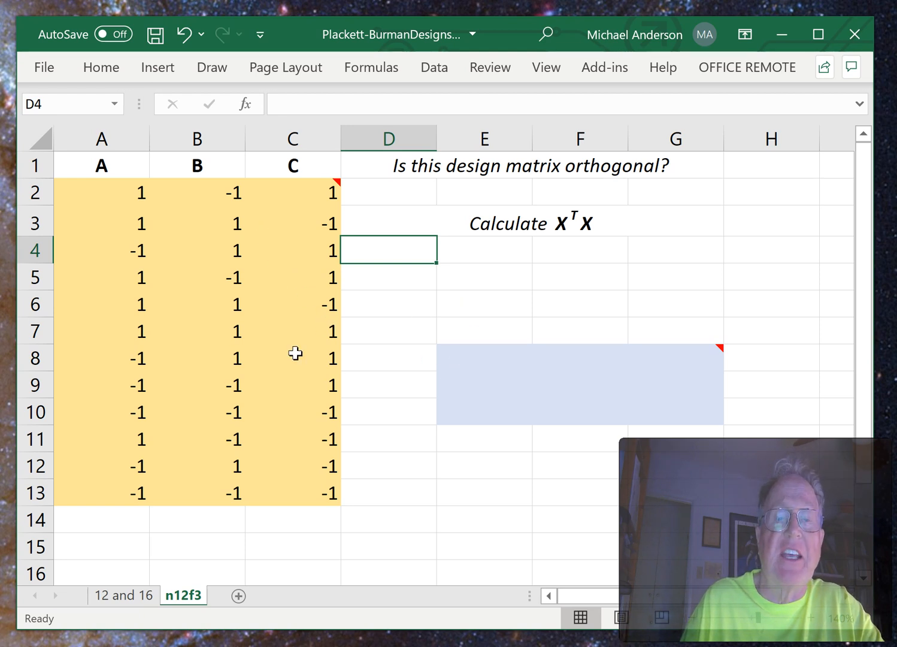
mouse_move(295, 322)
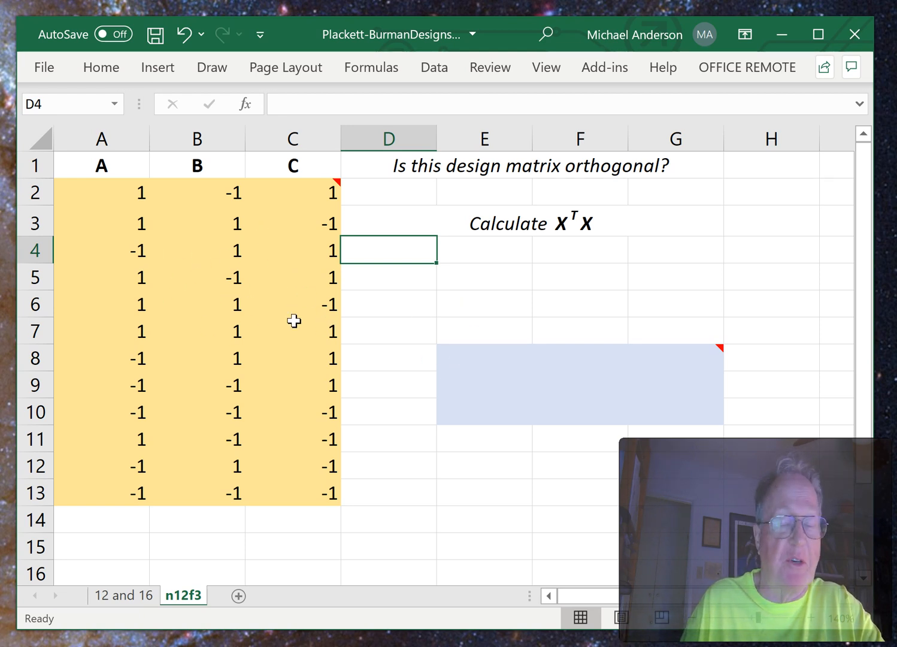
click(484, 357)
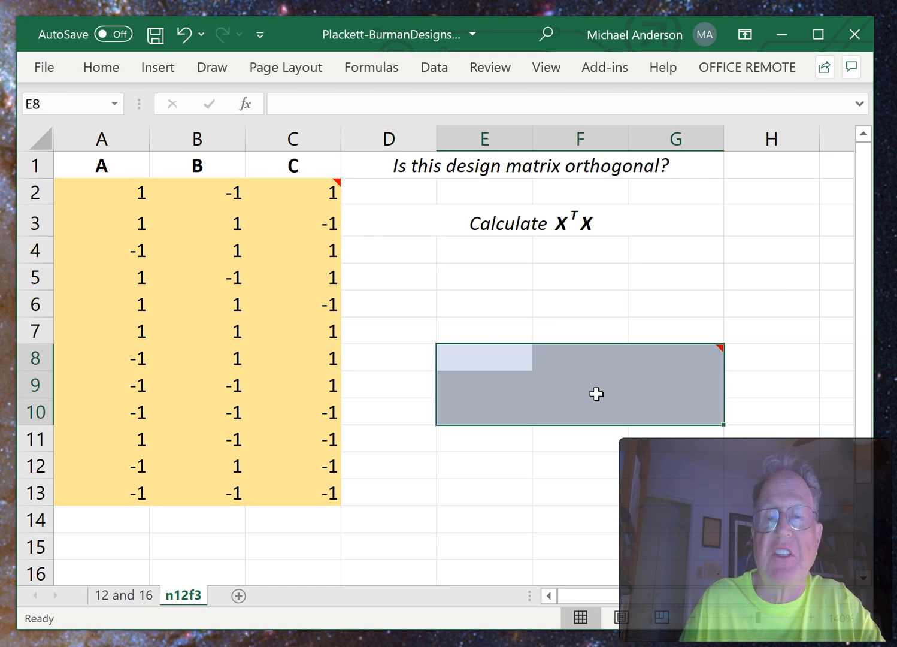
mouse_move(155, 380)
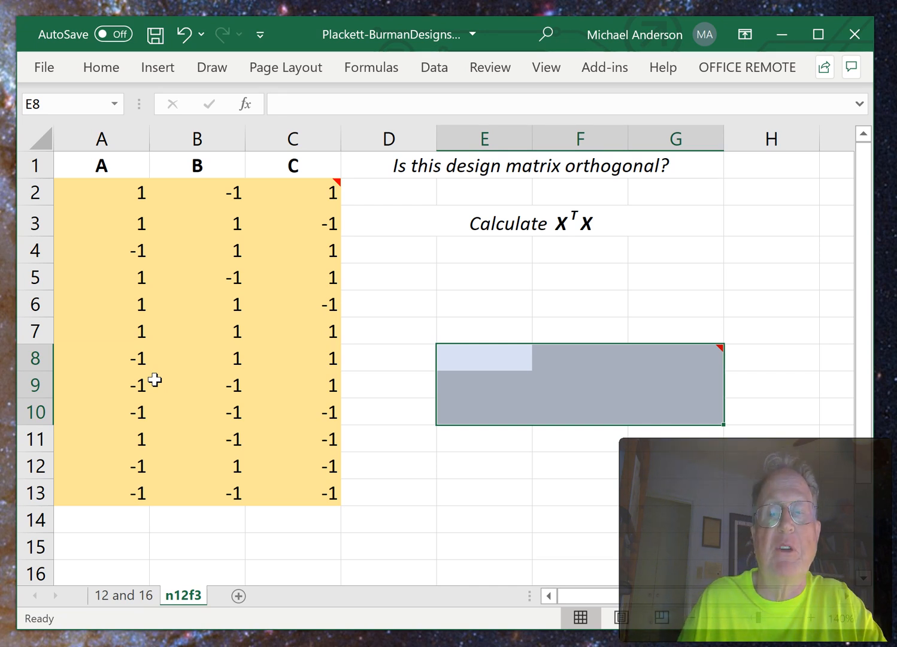
mouse_move(166, 376)
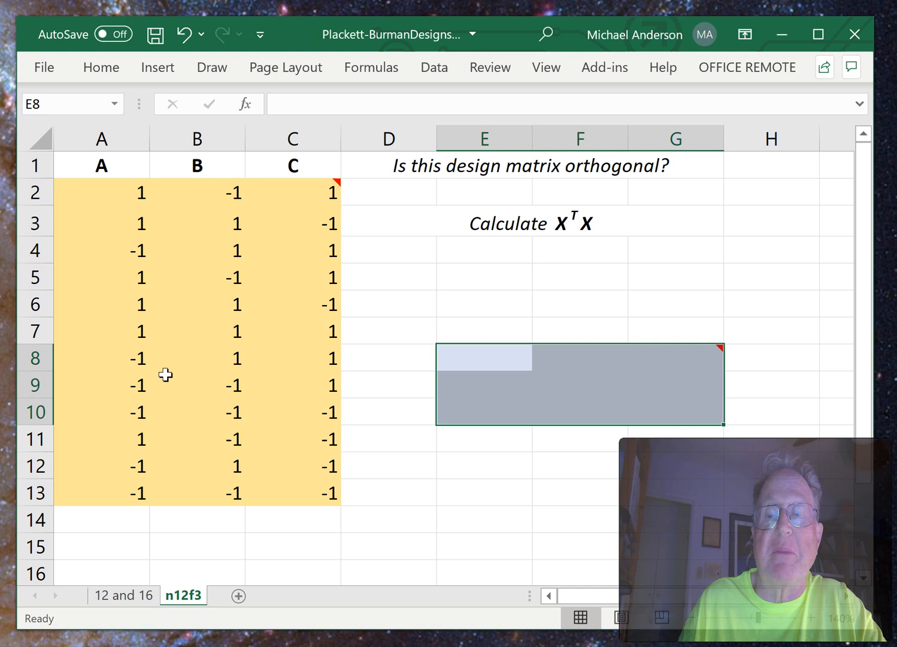
mouse_move(640, 338)
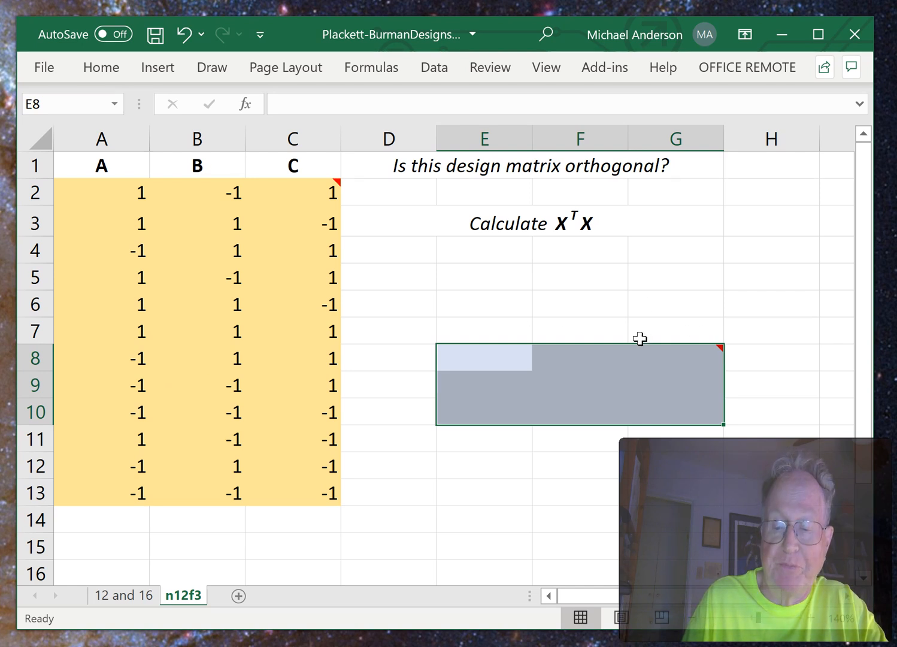
- Enter the array formula =MMULT(TRANSPOSE(X),X) into the selected 3×3 result block
text(=)
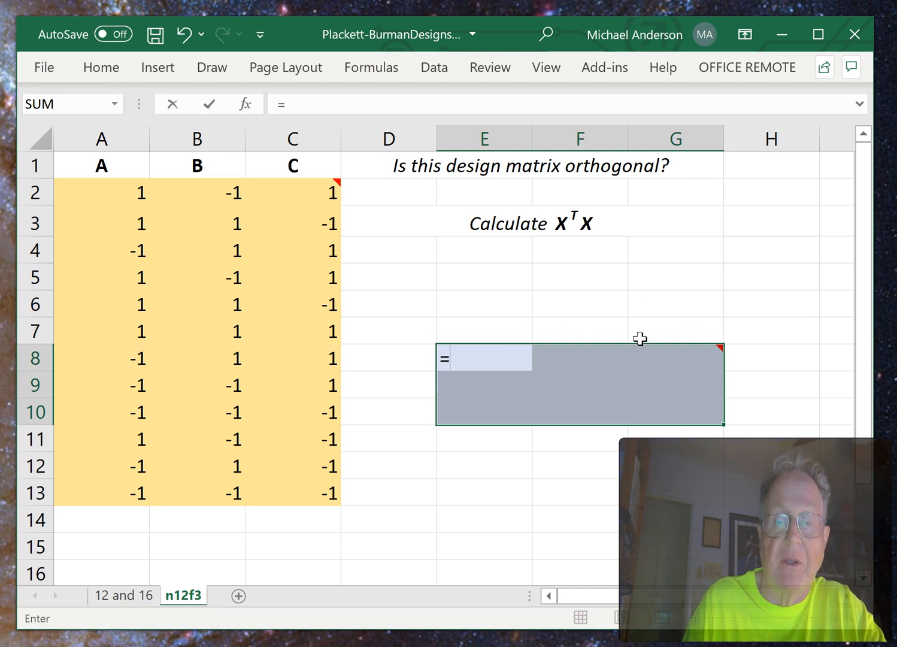
text(MM)
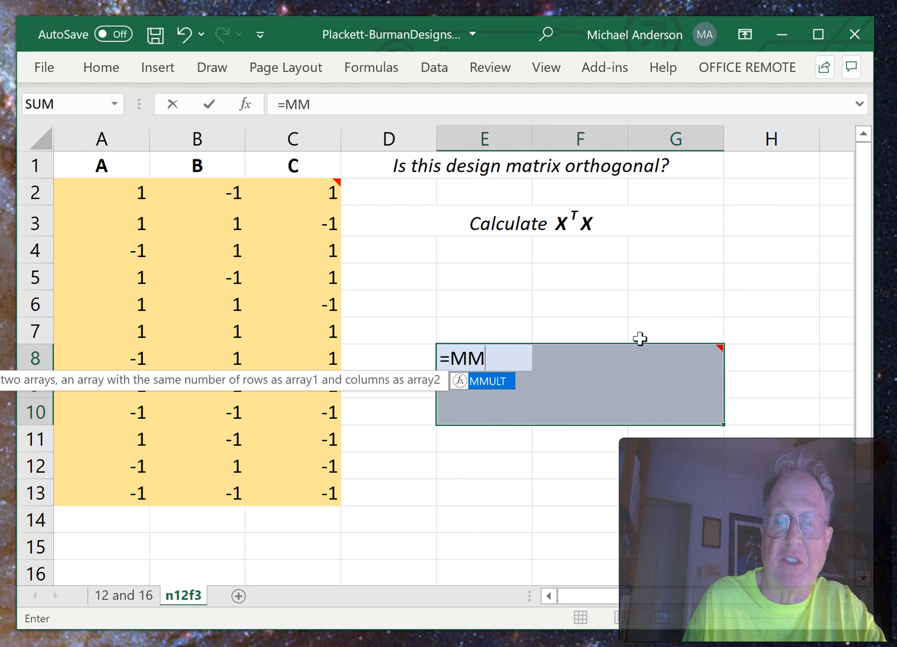
text(ULT)
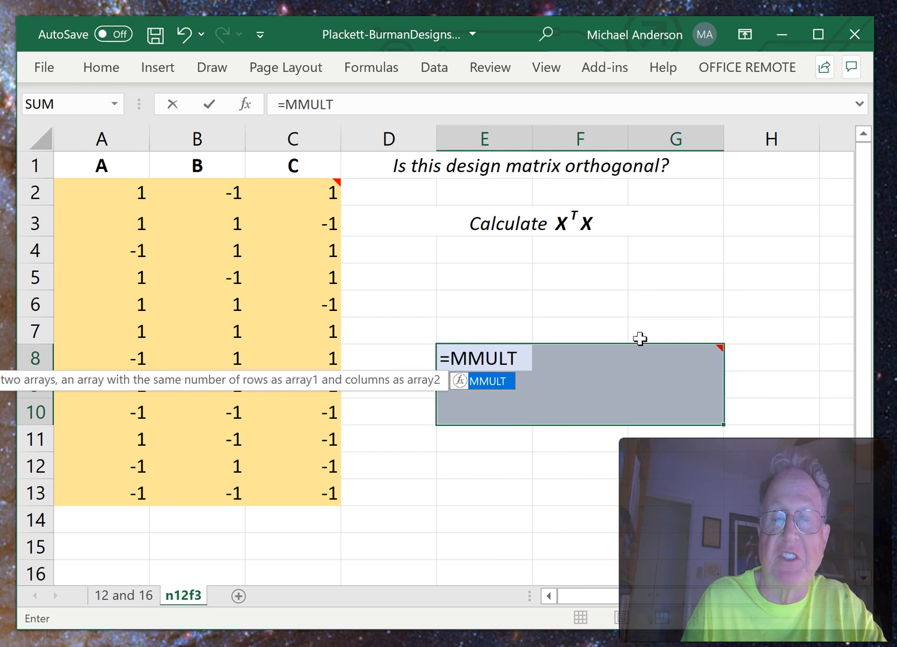
text((TRANSPOSE)
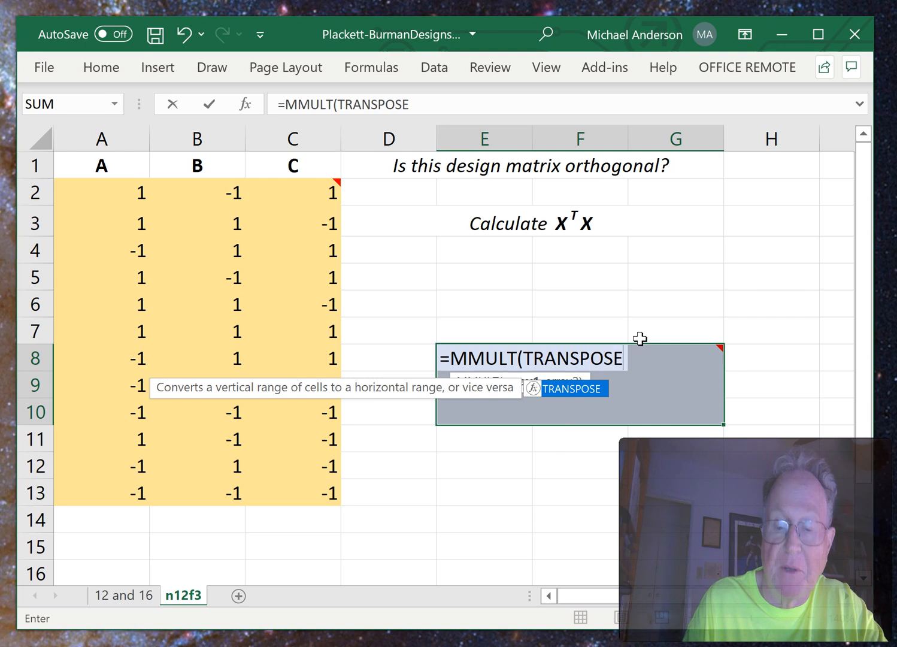
text(()
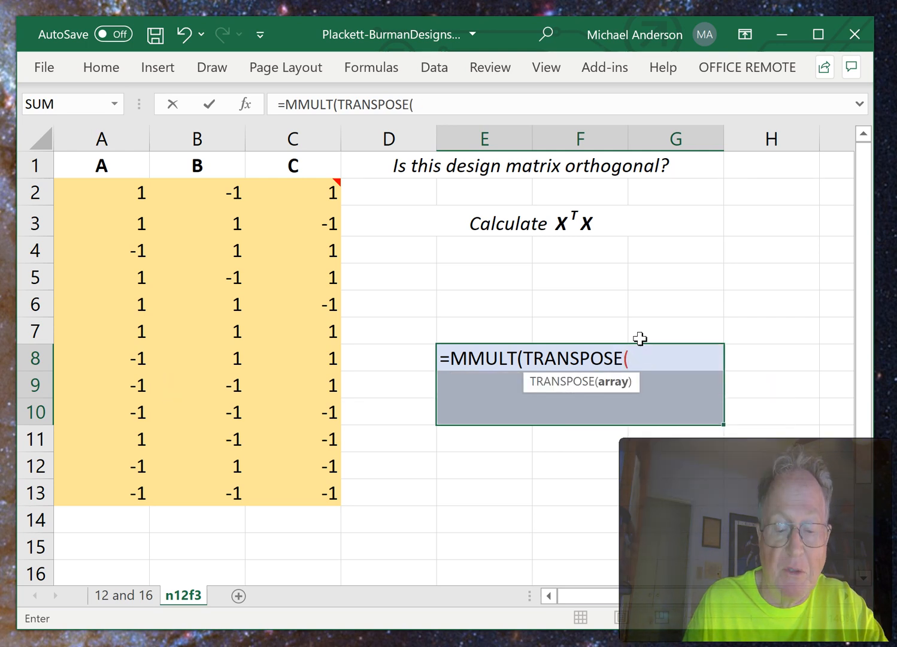
text(X))
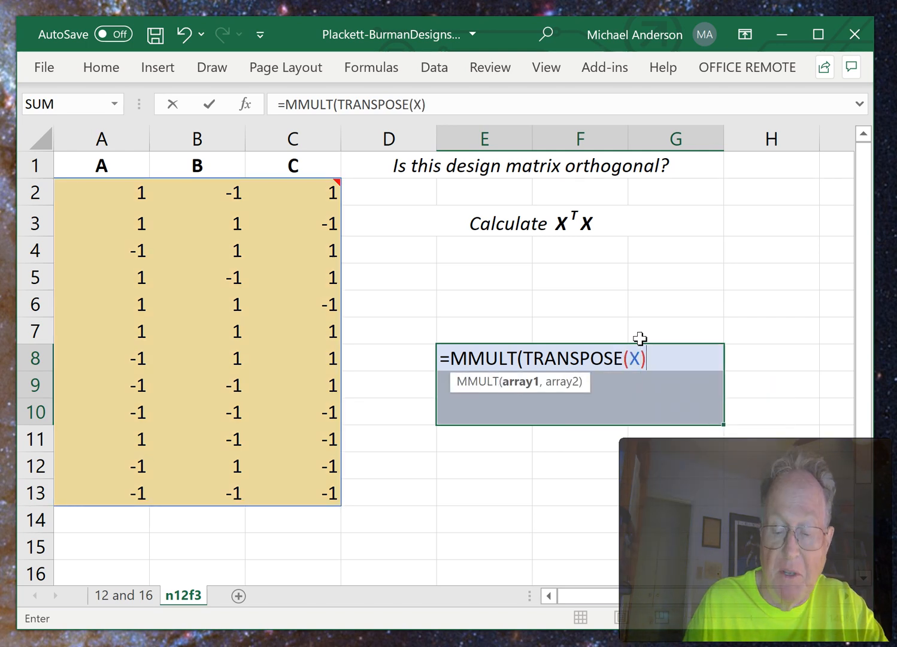
text(,x)
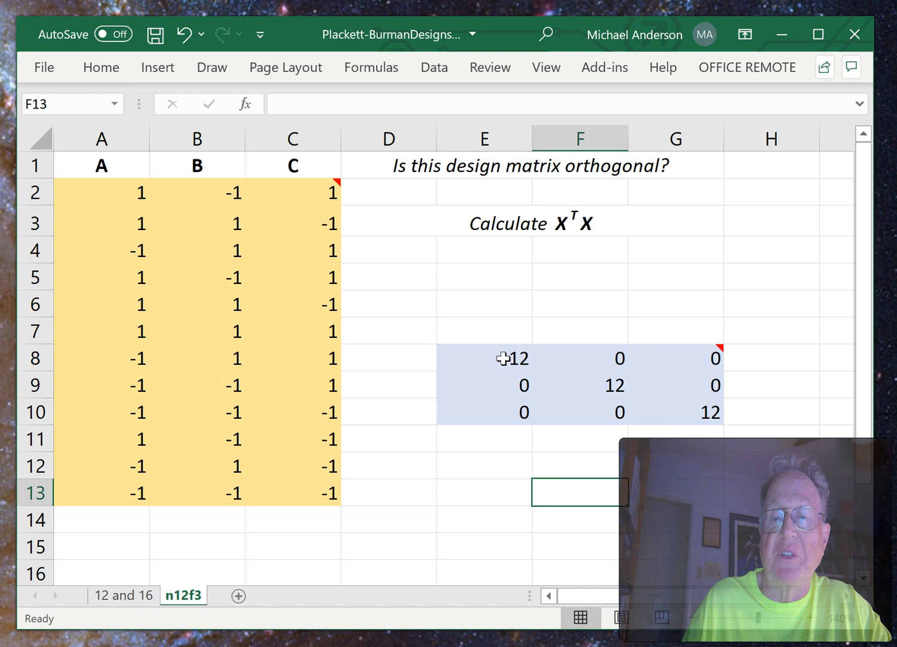
mouse_move(532, 357)
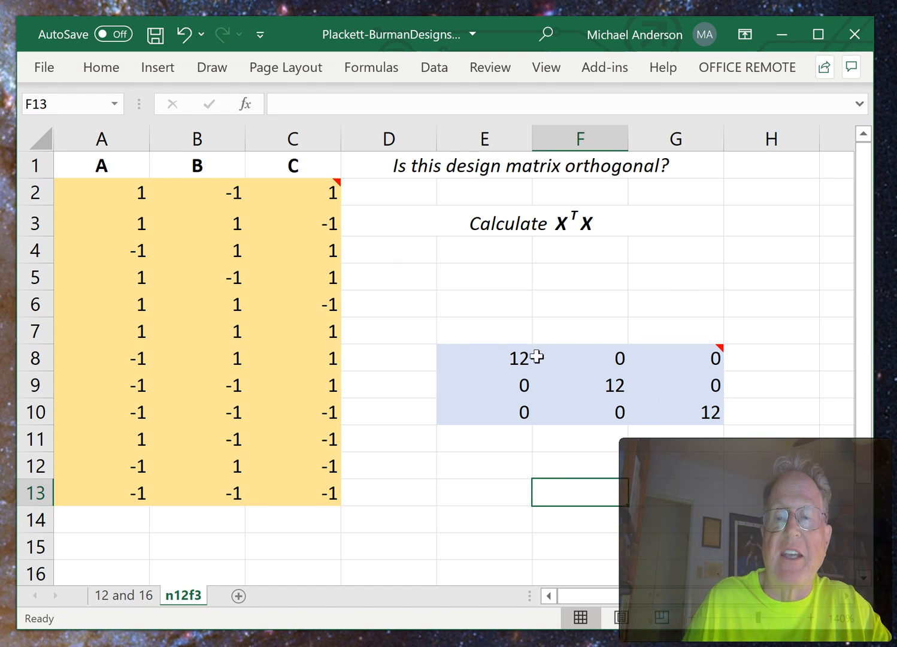
mouse_move(717, 381)
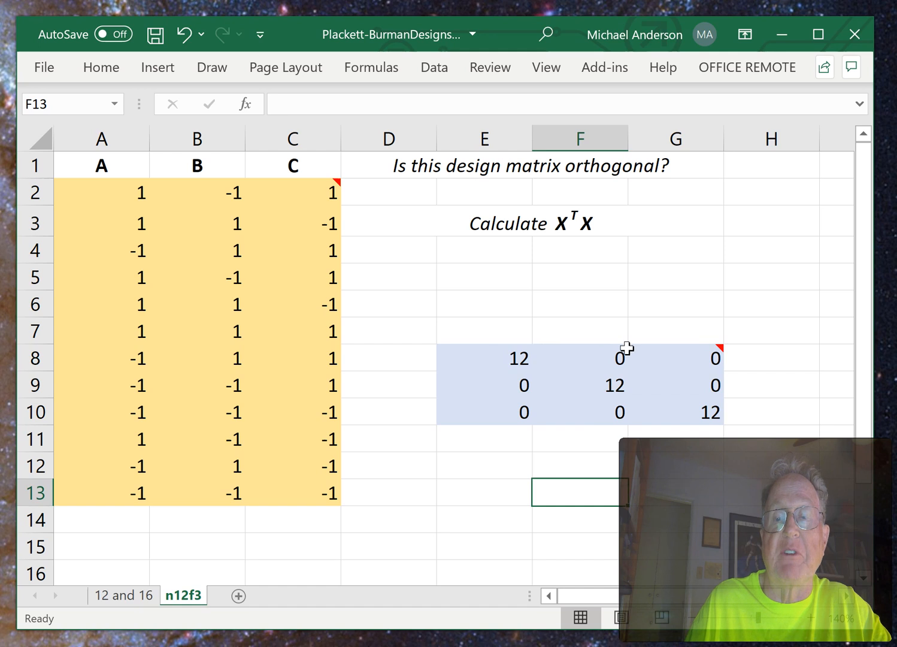
mouse_move(268, 238)
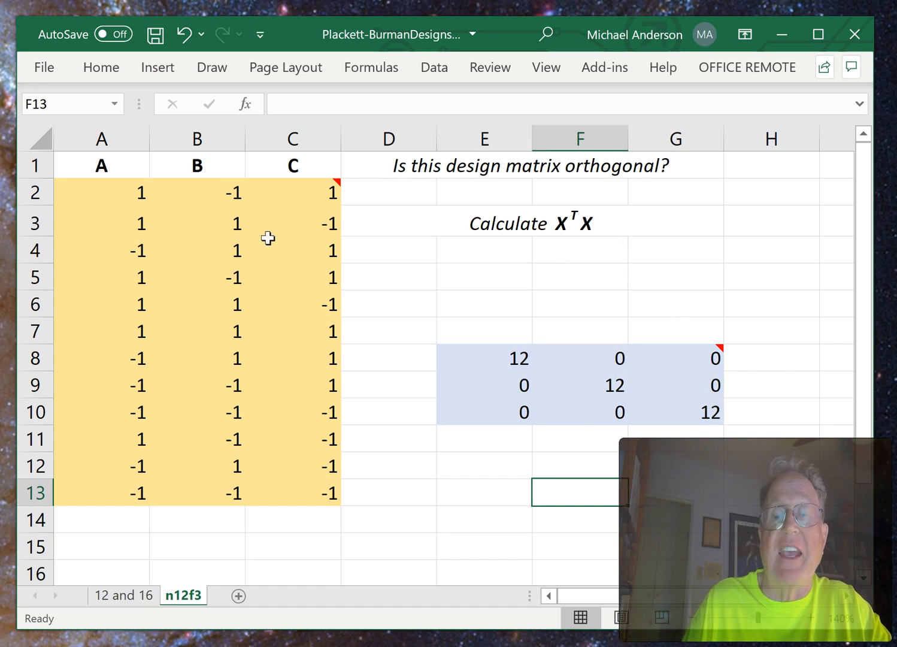
mouse_move(640, 282)
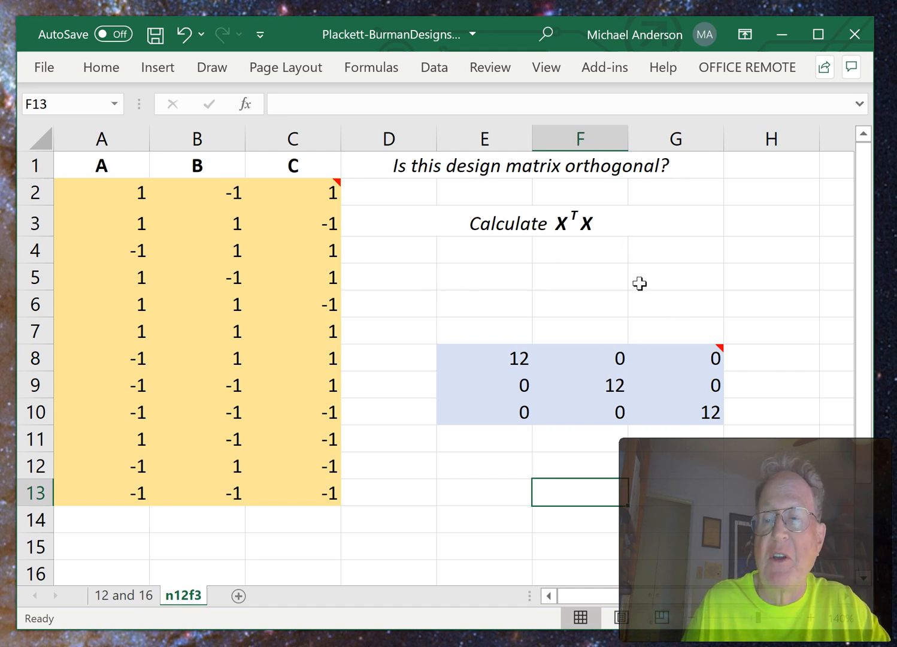
mouse_move(886, 357)
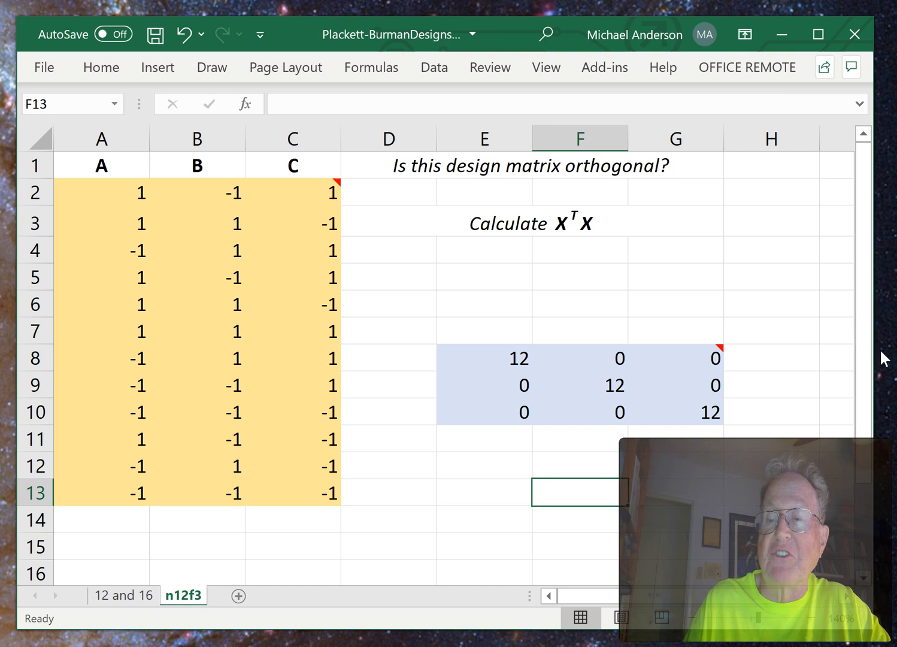